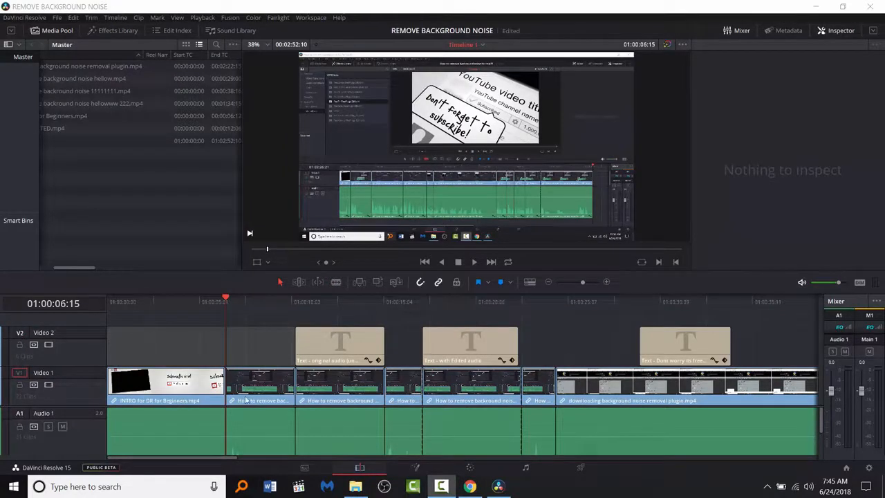
mouse_move(51, 140)
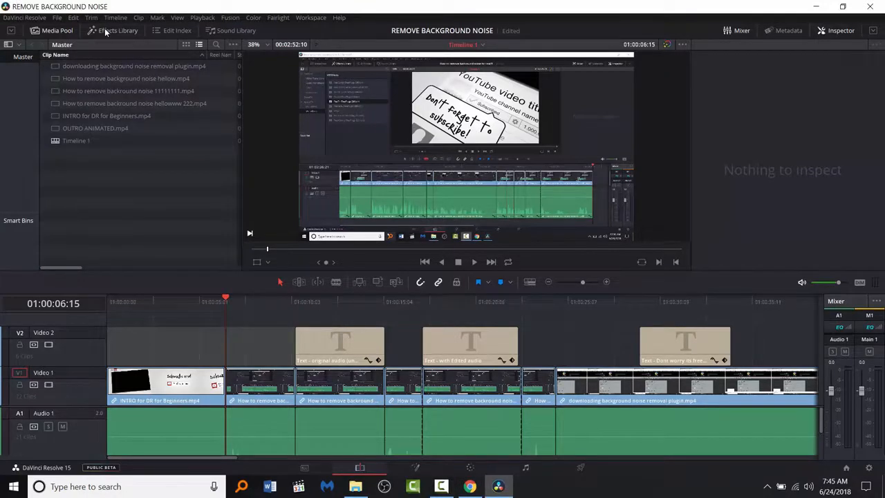
Open the Effects Library to show the FairlightFX audio effects list
left_click(118, 30)
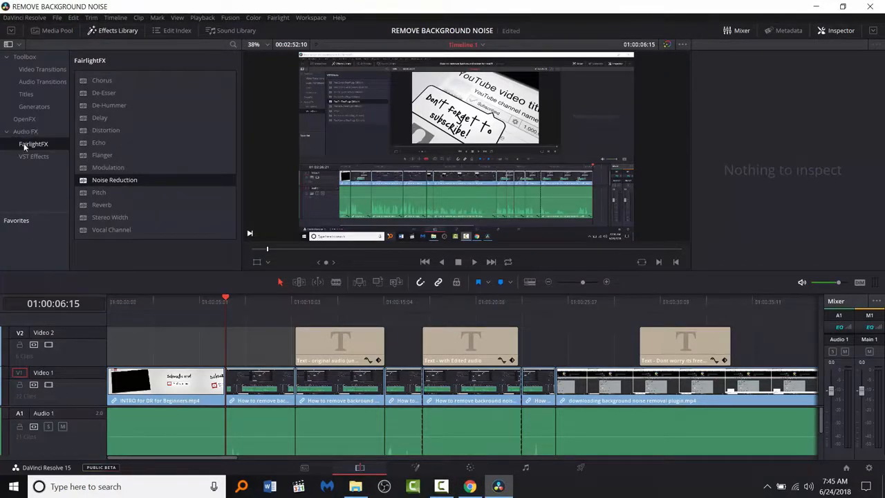
mouse_move(133, 265)
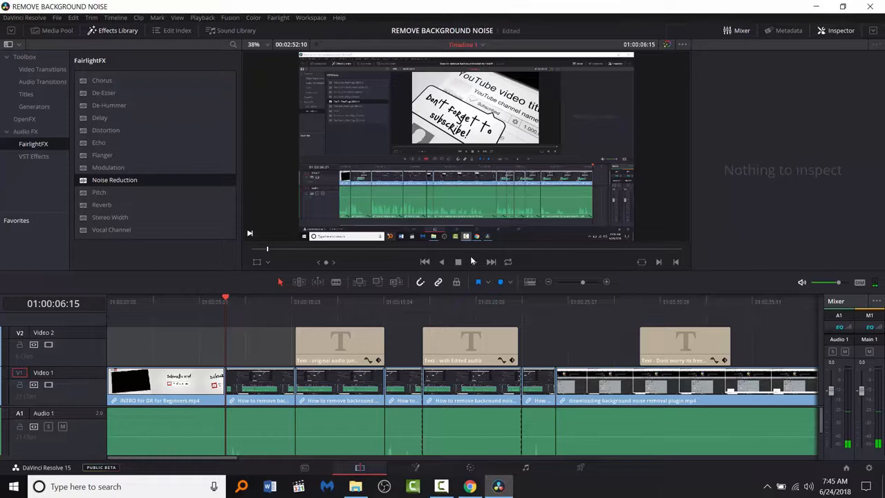
Preview the noisy audio, rewind, and drop Noise Reduction onto the second audio clip
left_click(458, 262)
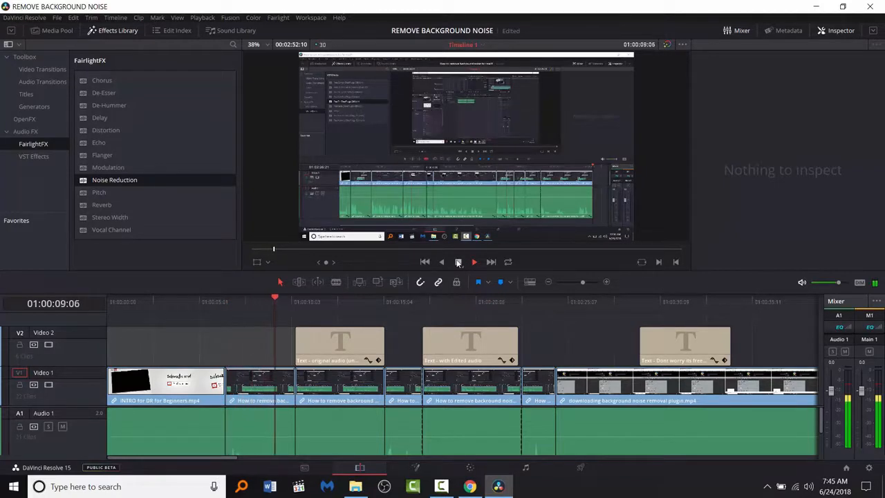
left_click(475, 261)
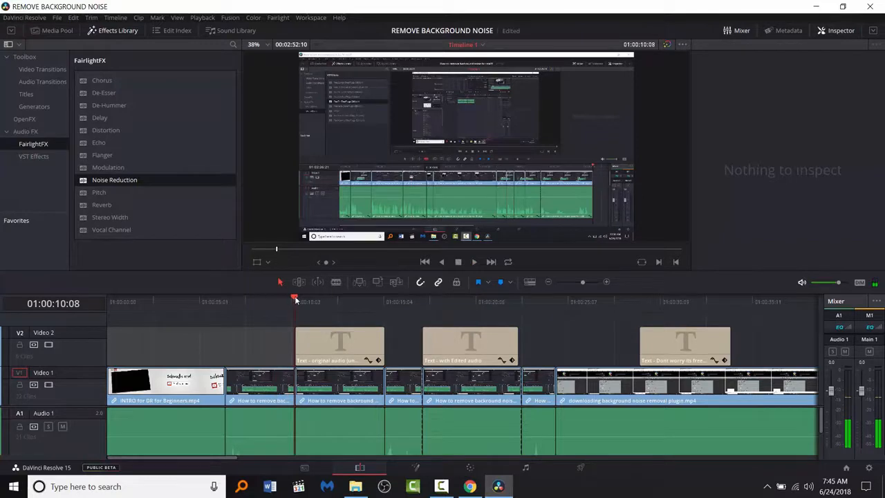
left_click(226, 298)
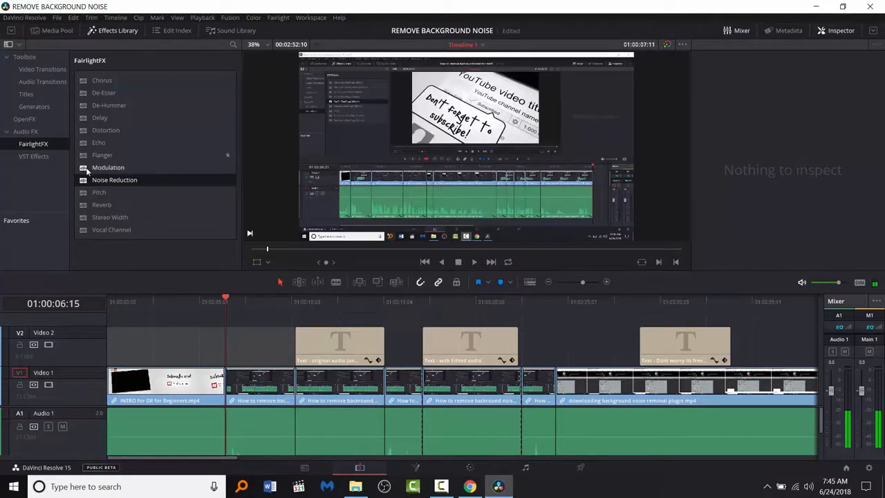
left_click_drag(114, 180, 256, 425)
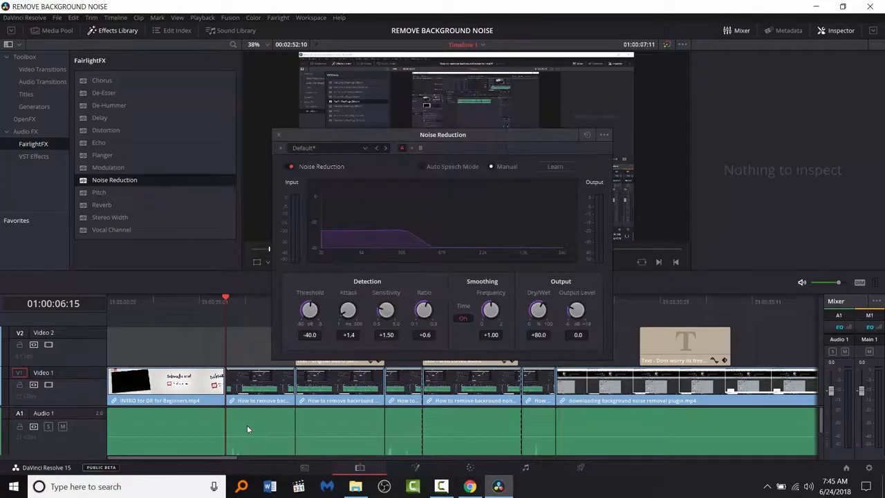
Enable Learn in Noise Reduction to capture the clip's background noise profile
left_click(555, 166)
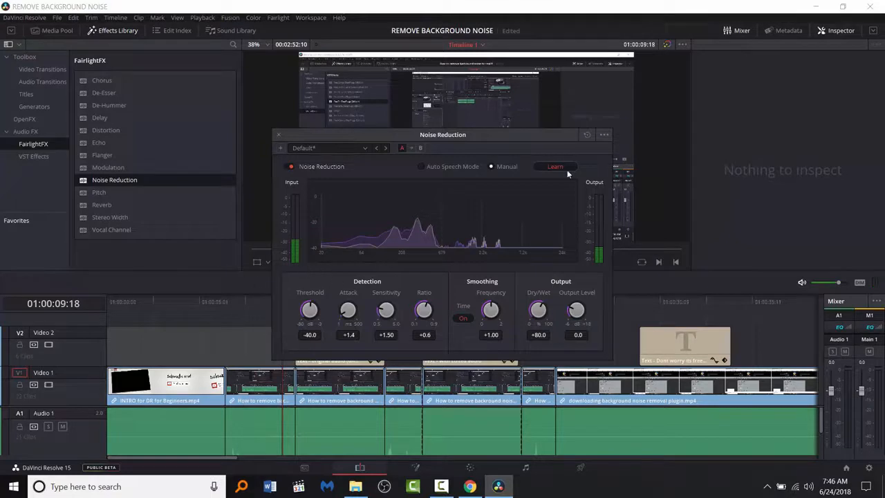
mouse_move(477, 231)
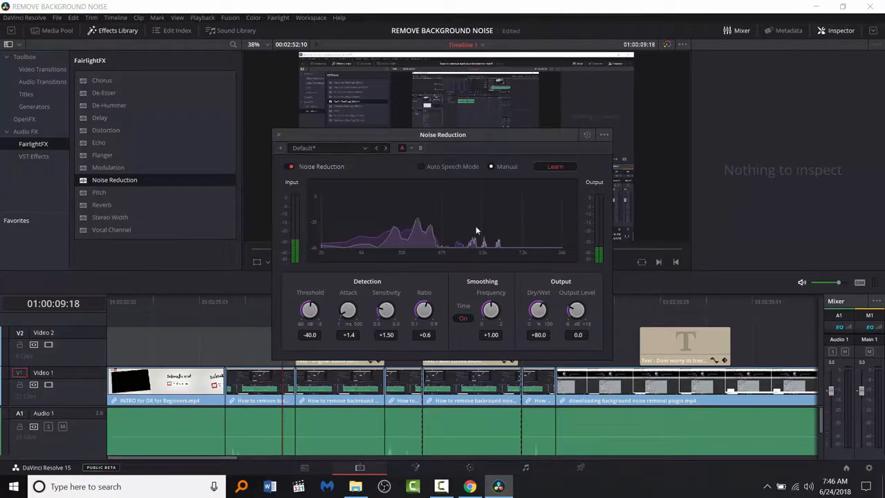